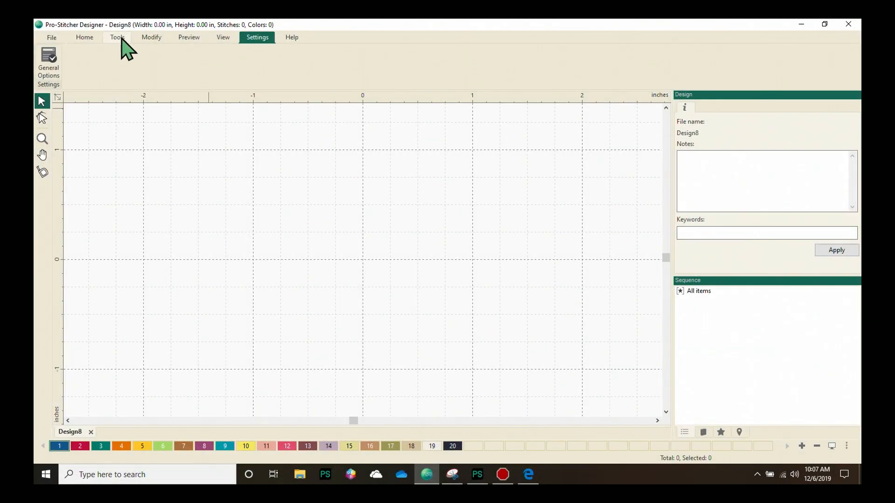
Step: Show the drawing and shape-creation tools in the ribbon
{"action": "left_click", "coordinate": [118, 37]}
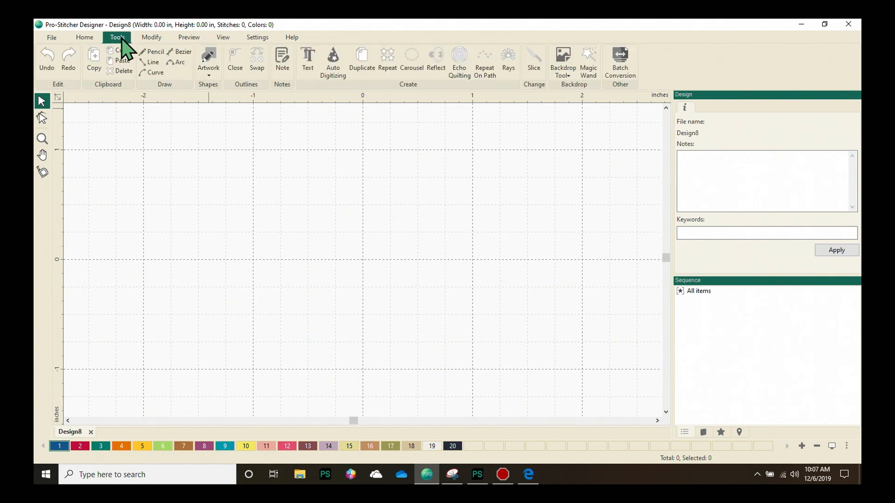
{"action": "mouse_move", "coordinate": [208, 63]}
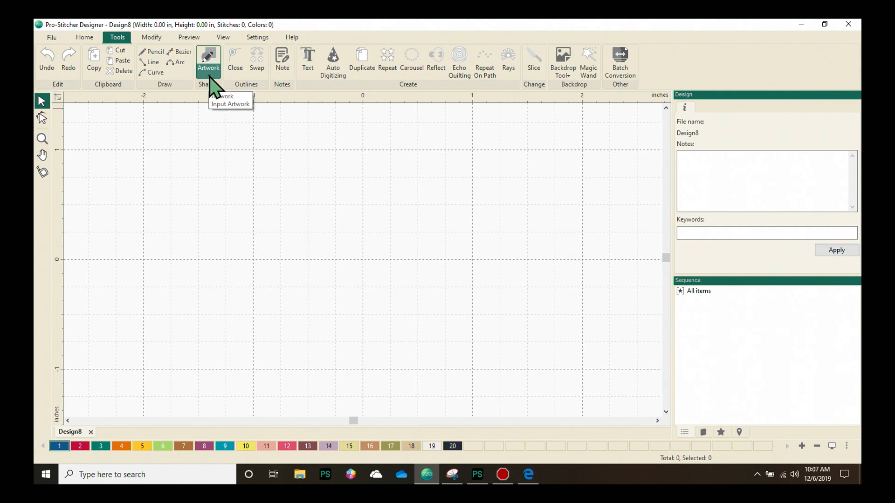
Step: Reveal the Artwork shape choices (rectangle, ellipse, triangle, star, heart)
{"action": "left_click", "coordinate": [208, 76]}
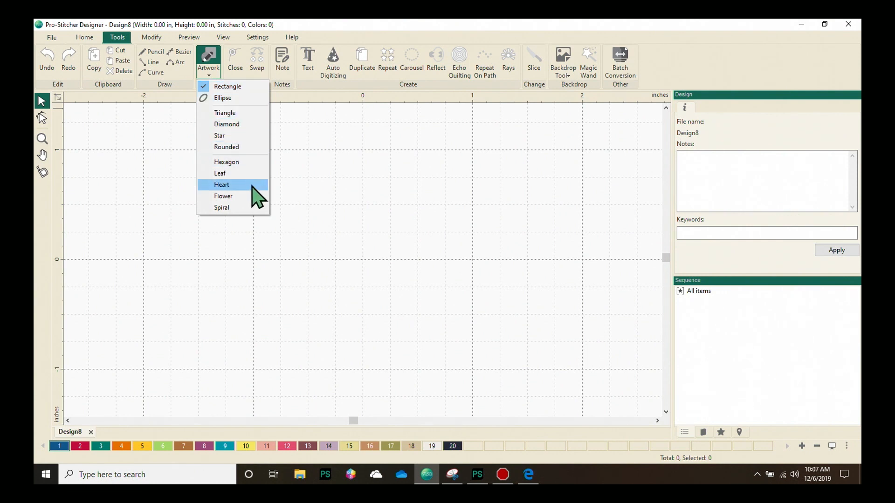
{"action": "mouse_move", "coordinate": [250, 124]}
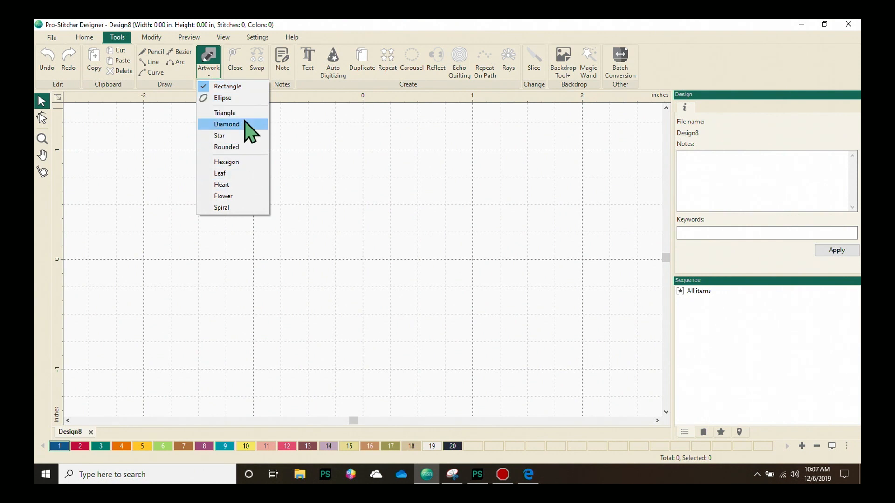
{"action": "mouse_move", "coordinate": [246, 113]}
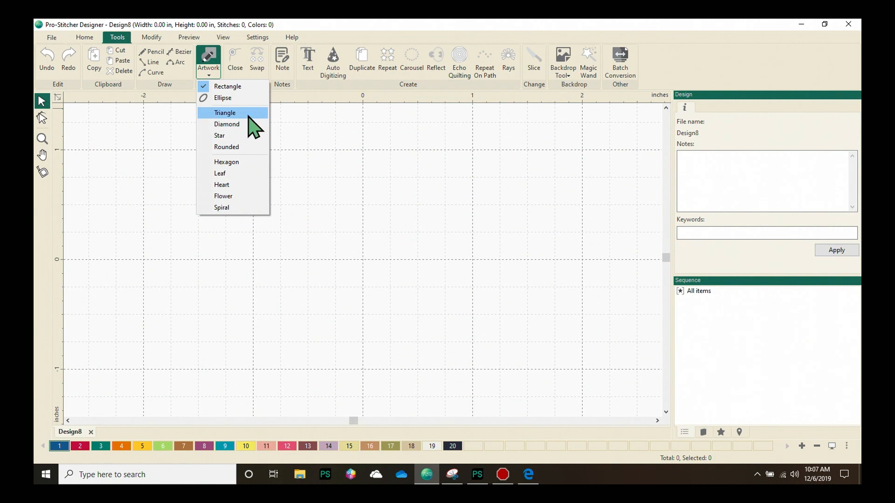
Step: Choose Triangle as the artwork shape to draw
{"action": "left_click", "coordinate": [225, 113]}
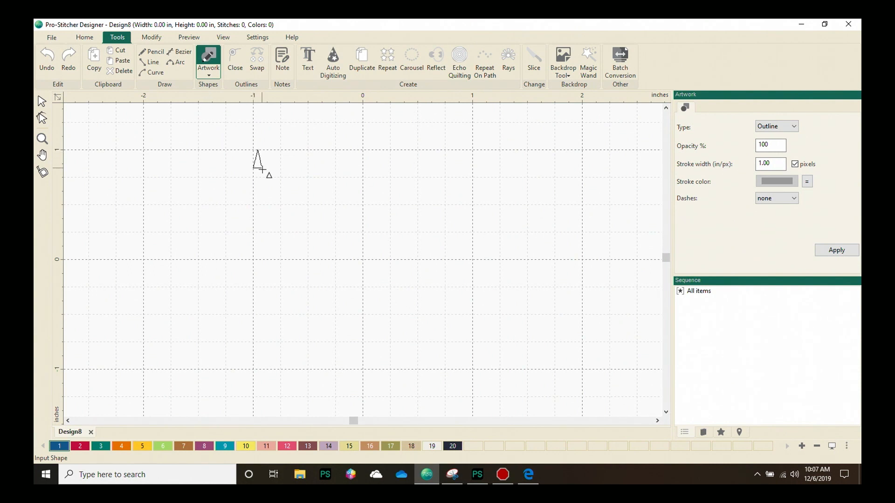
Step: Draw an outlined triangle about 2 inches wide and tall on the canvas
{"action": "left_click_drag", "start_coordinate": [258, 159], "coordinate": [347, 243]}
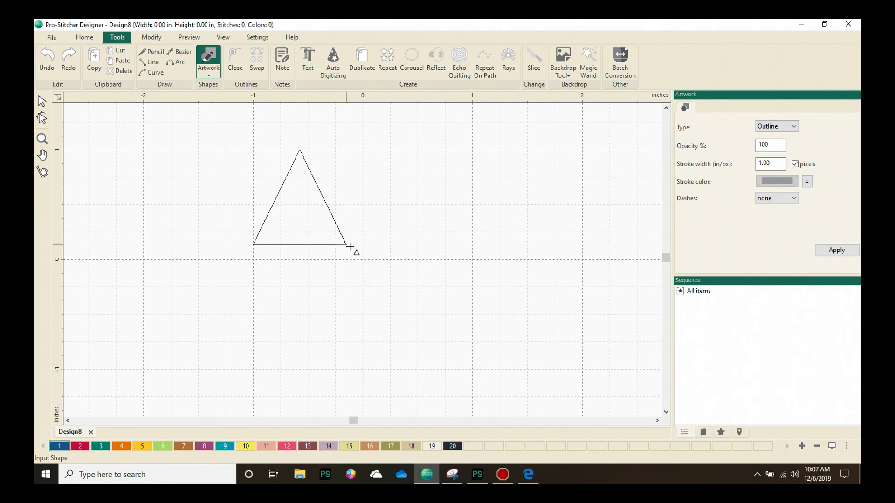
{"action": "left_click_drag", "start_coordinate": [349, 246], "coordinate": [396, 257]}
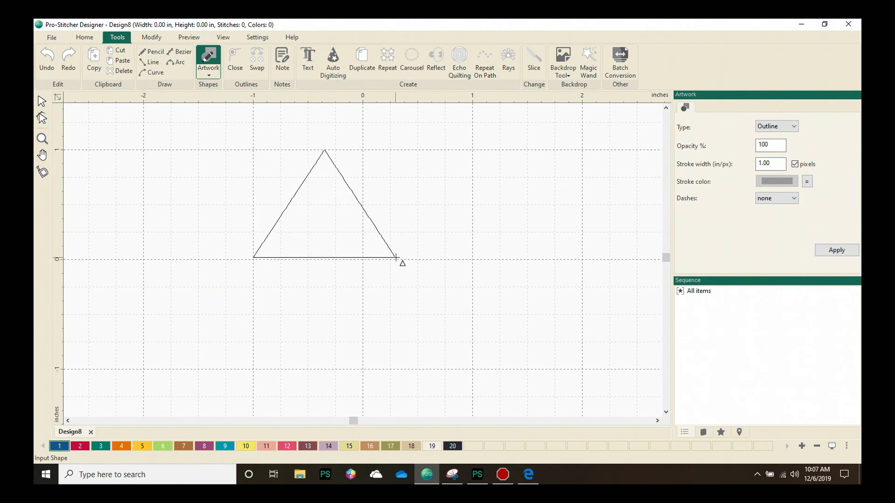
{"action": "left_click_drag", "start_coordinate": [395, 258], "coordinate": [395, 292]}
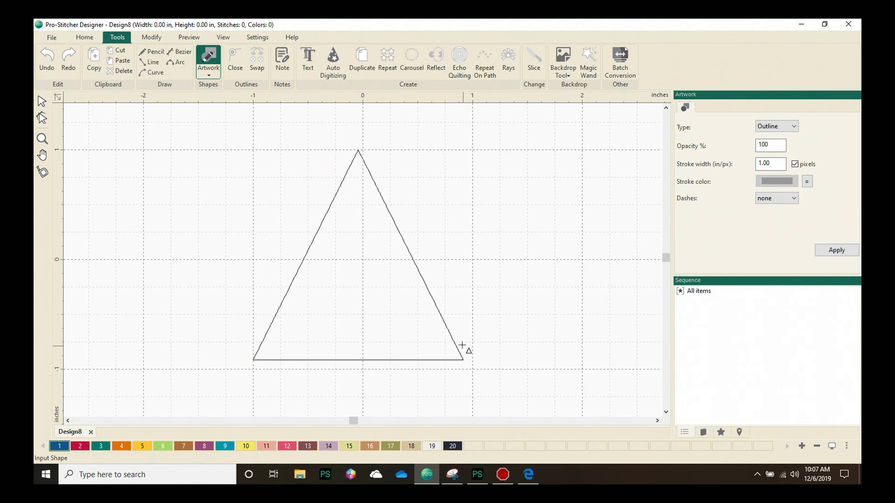
{"action": "left_click_drag", "start_coordinate": [463, 348], "coordinate": [406, 234]}
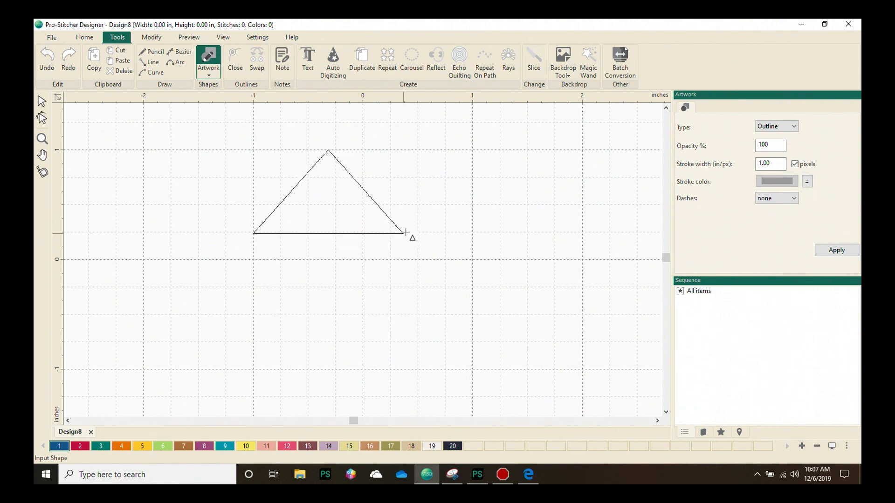
{"action": "left_click_drag", "start_coordinate": [405, 234], "coordinate": [377, 274]}
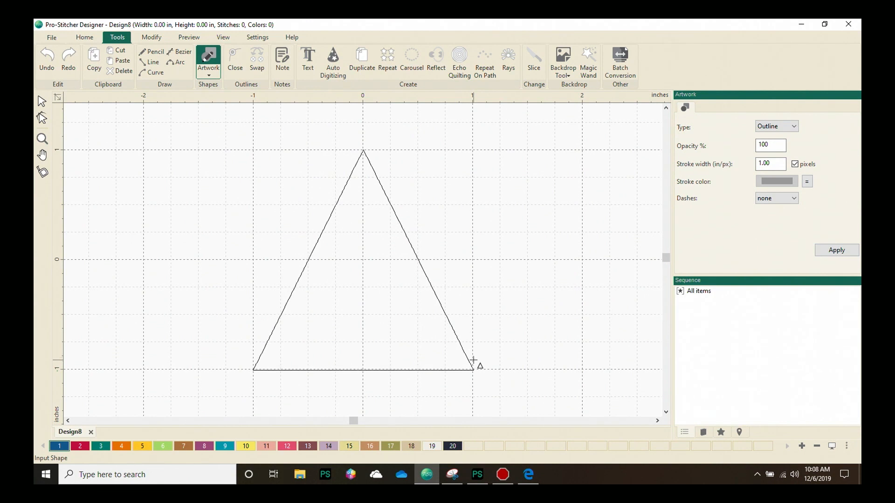
{"action": "left_click", "coordinate": [363, 150]}
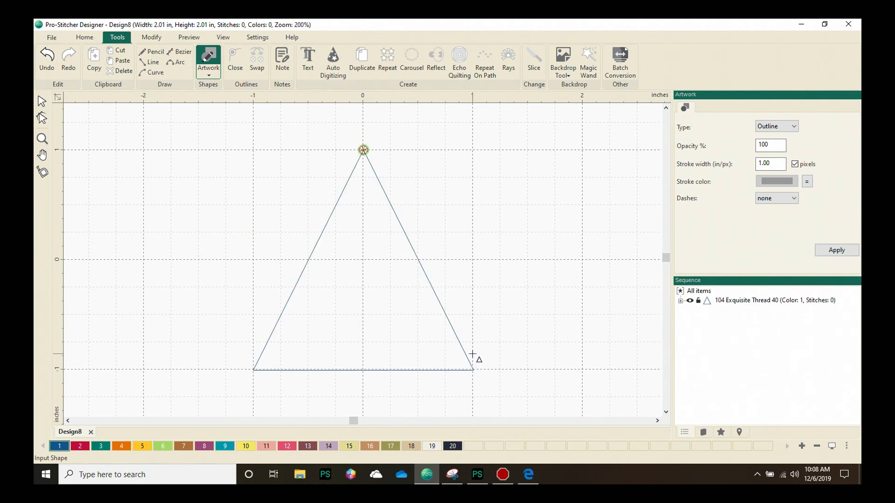